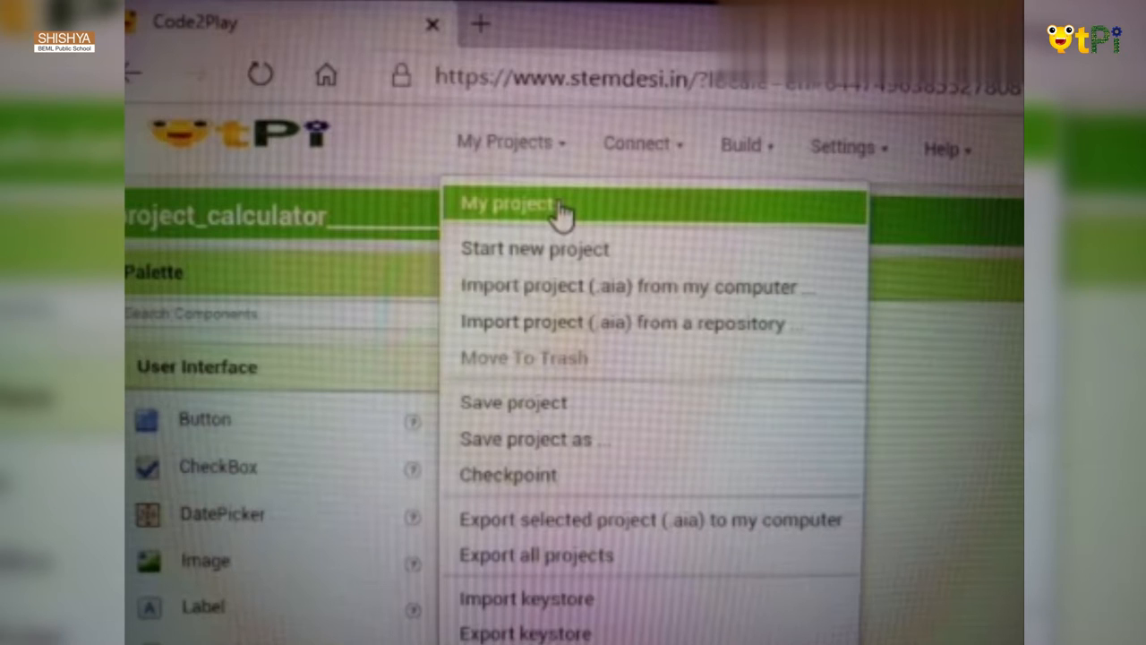
Show the list of saved projects from the My Projects menu
{"action": "left_click", "coordinate": [510, 201]}
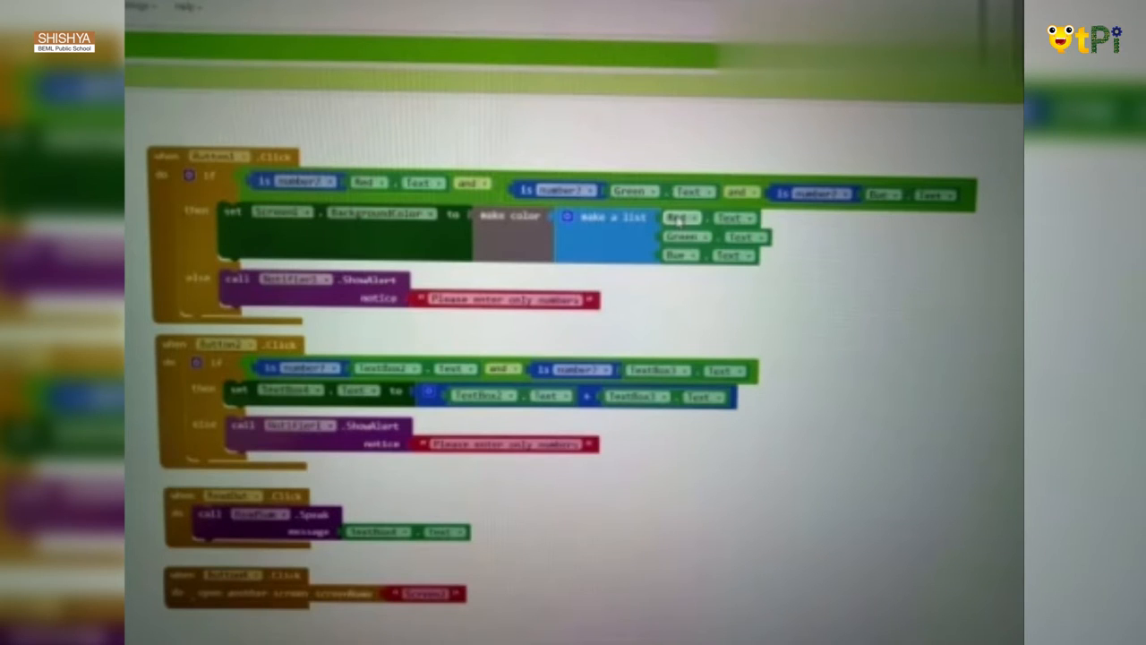
{"action": "scroll", "scroll_direction": "down", "scroll_amount": 3}
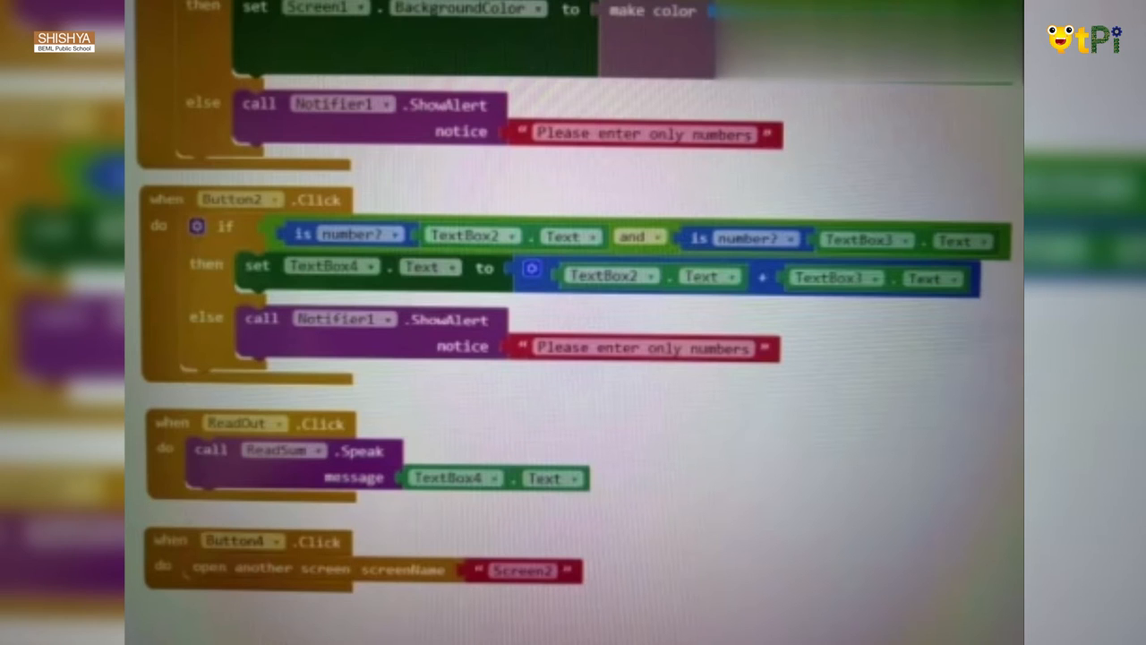
{"action": "left_click", "coordinate": [563, 97]}
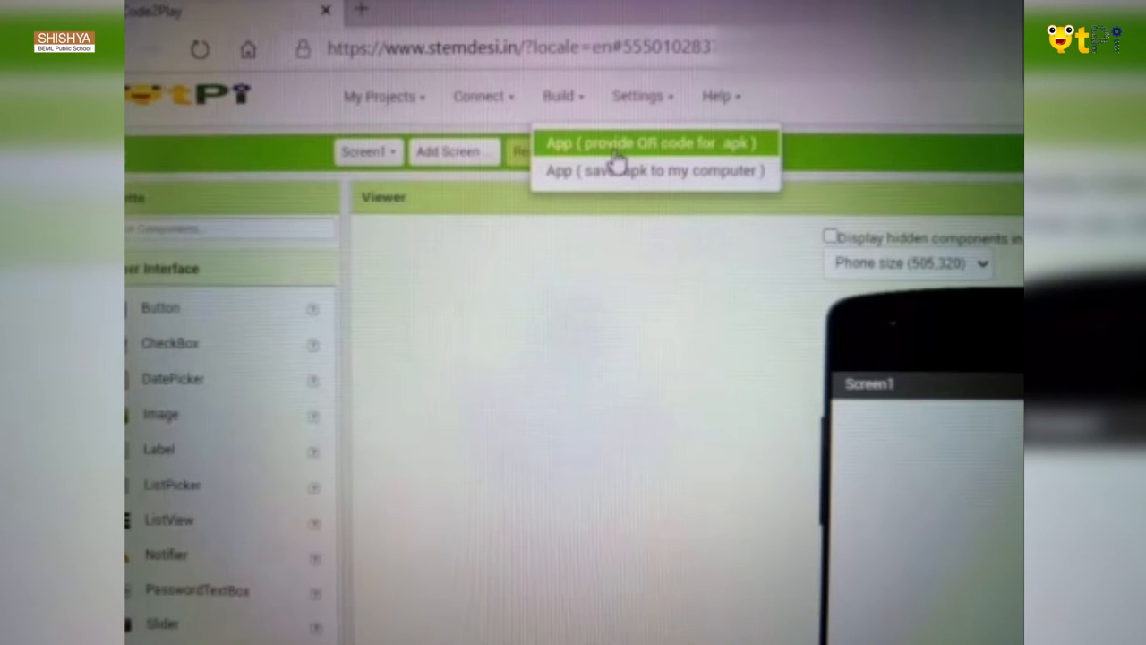
Build the calculator app as an .apk provided through a QR code
{"action": "left_click", "coordinate": [655, 144]}
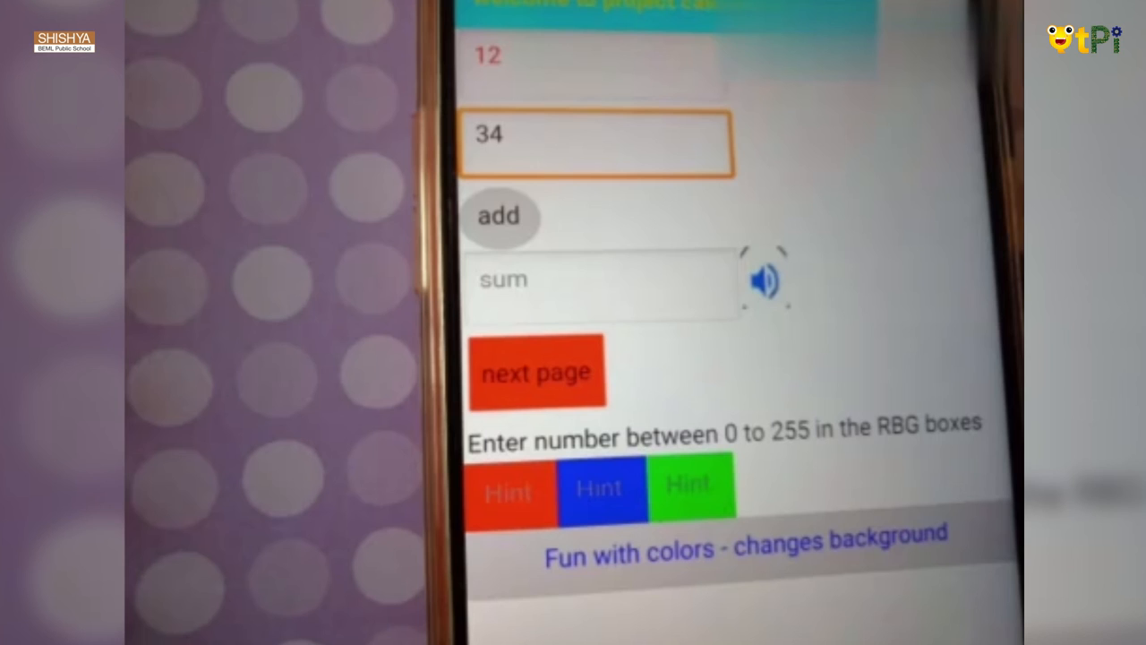
Add 12 and 34 on the phone so the sum field shows 46
{"action": "left_click", "coordinate": [500, 216]}
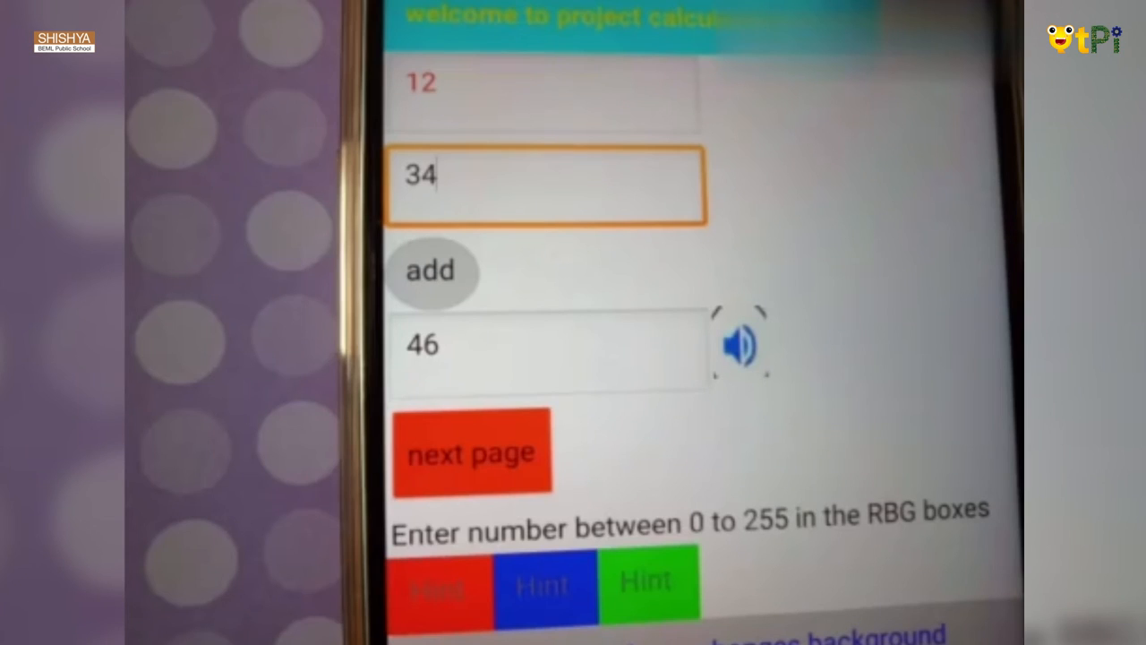